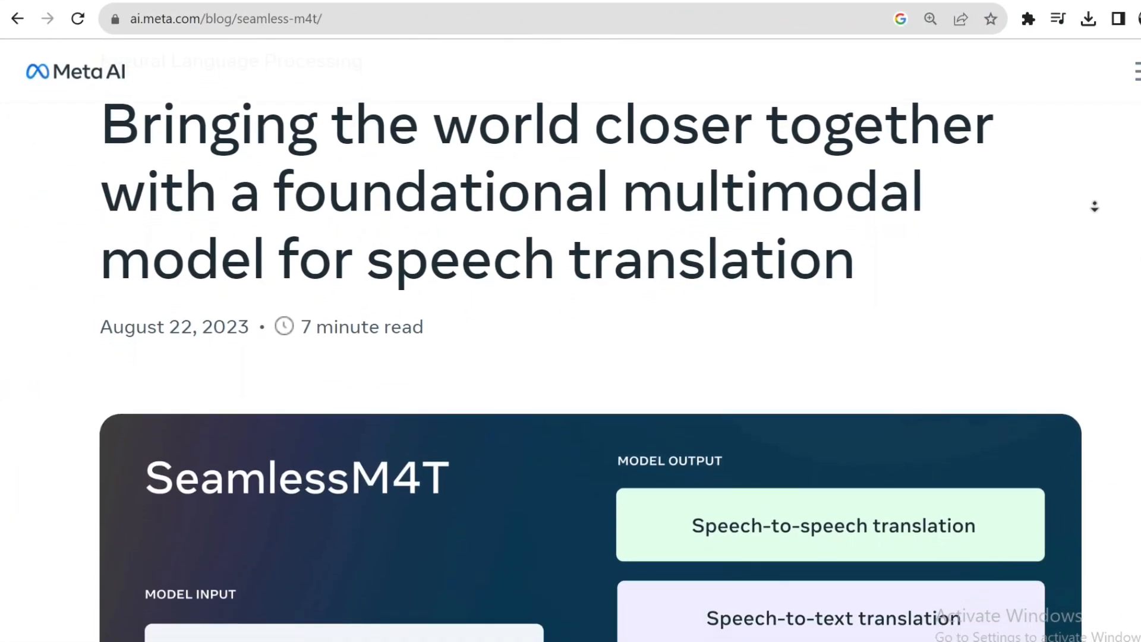
{"action": "scroll", "scroll_direction": "down", "scroll_amount": 3}
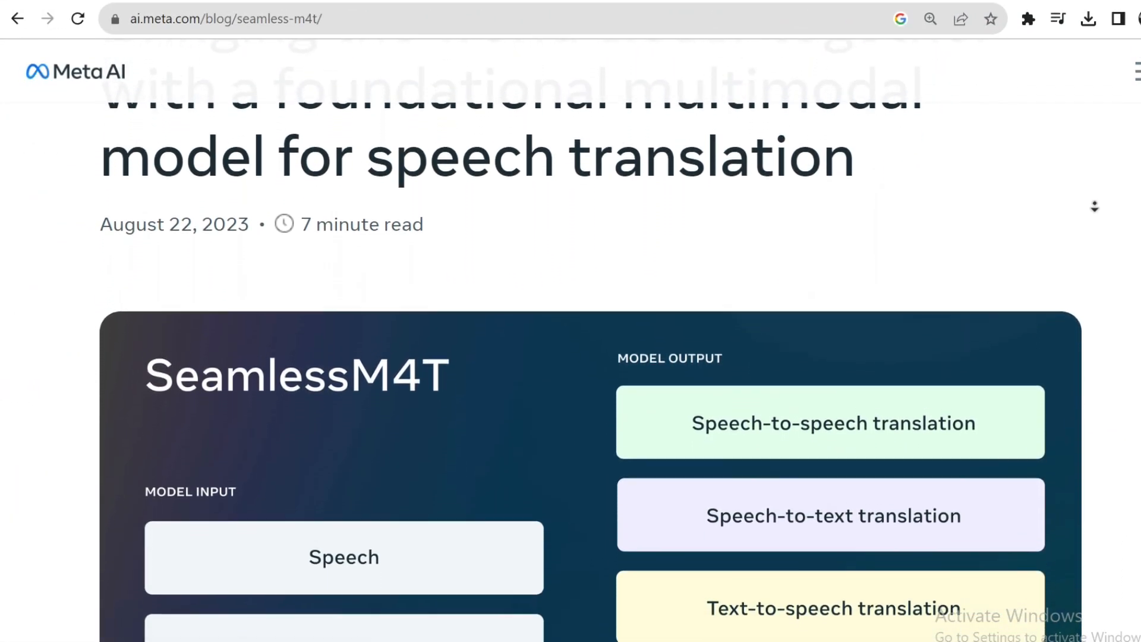
{"action": "scroll", "scroll_direction": "down", "scroll_amount": 3}
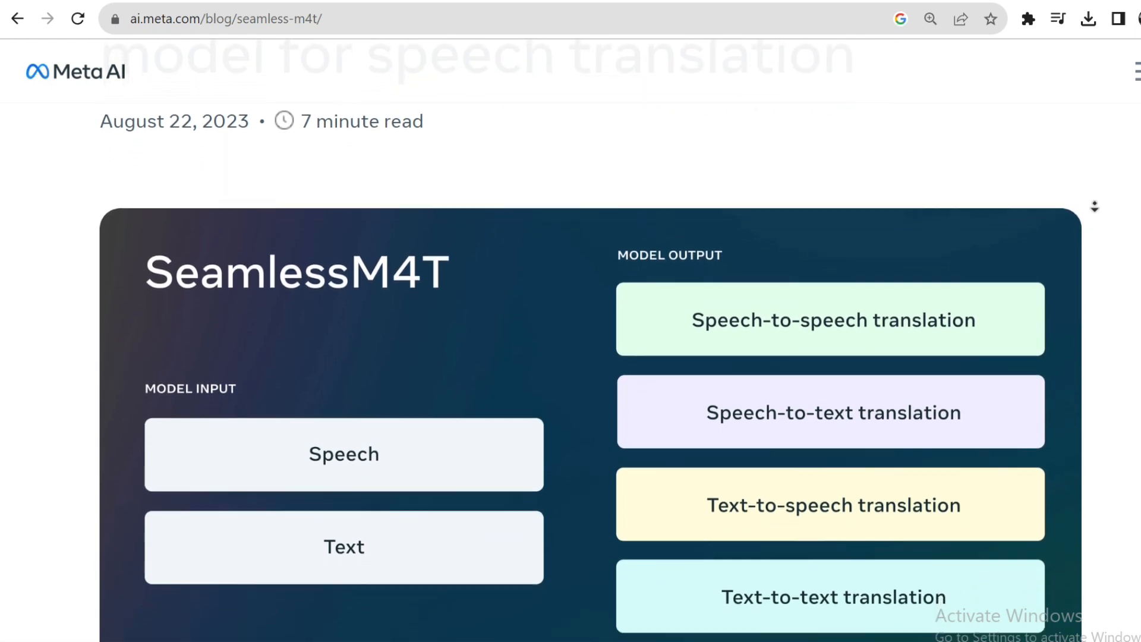
{"action": "scroll", "scroll_direction": "down", "scroll_amount": 3}
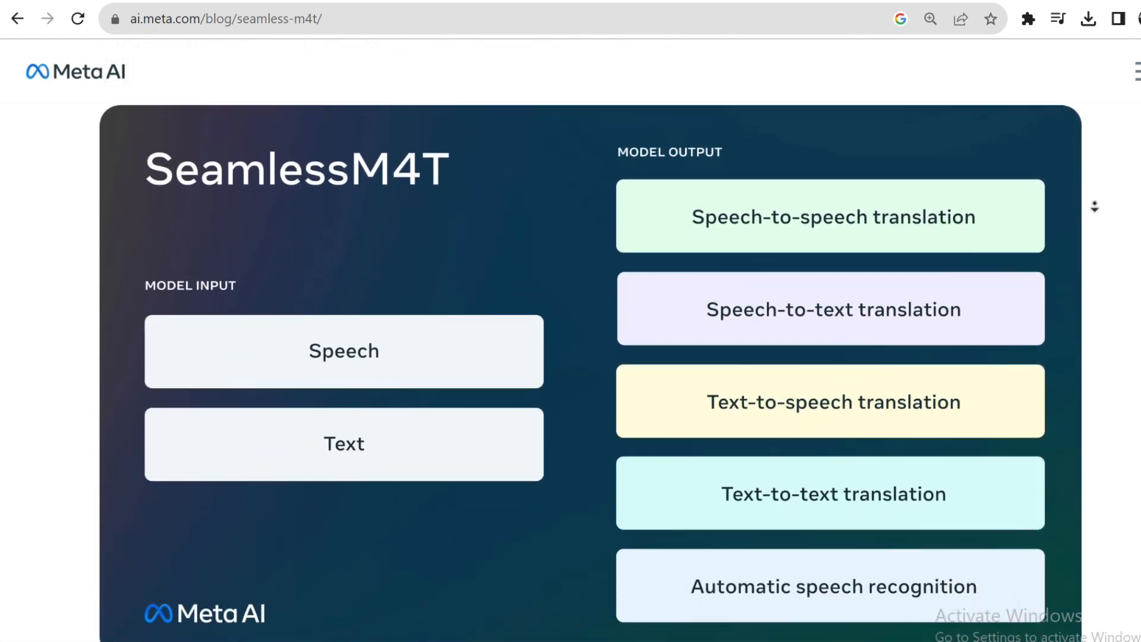
{"action": "scroll", "scroll_direction": "down", "scroll_amount": 3}
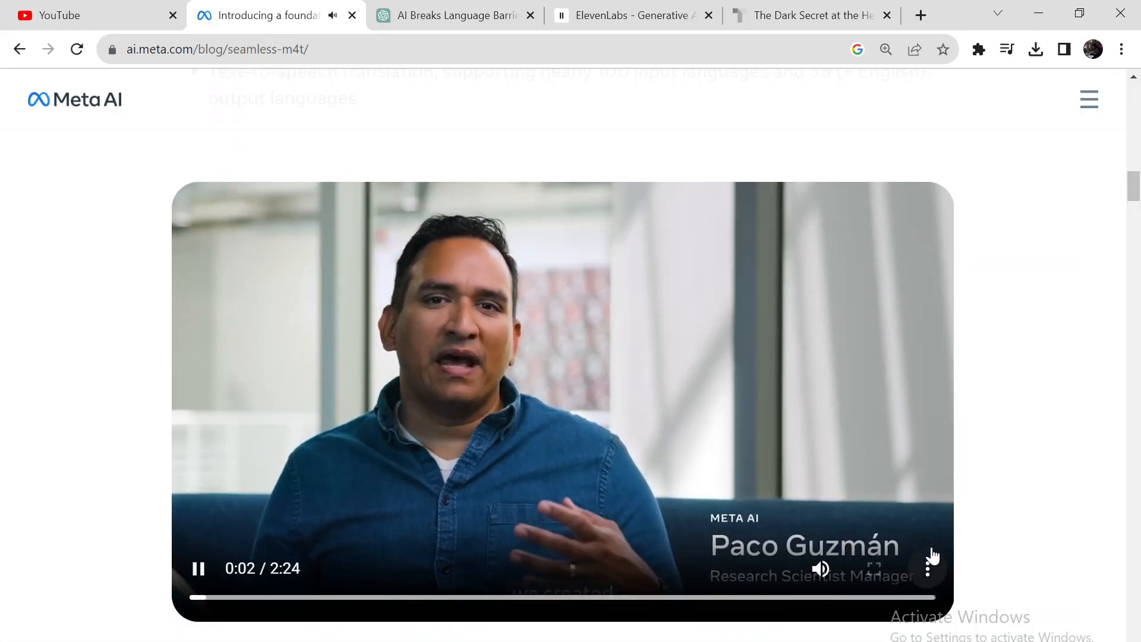
{"action": "mouse_move", "coordinate": [1004, 469]}
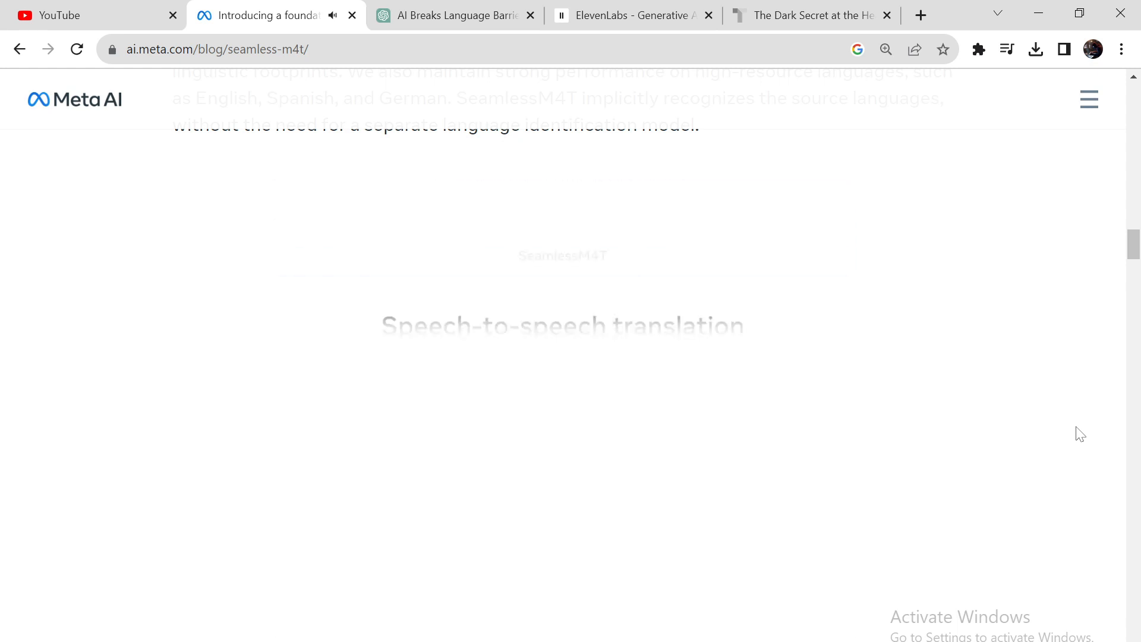
{"action": "scroll", "scroll_direction": "down", "scroll_amount": 3}
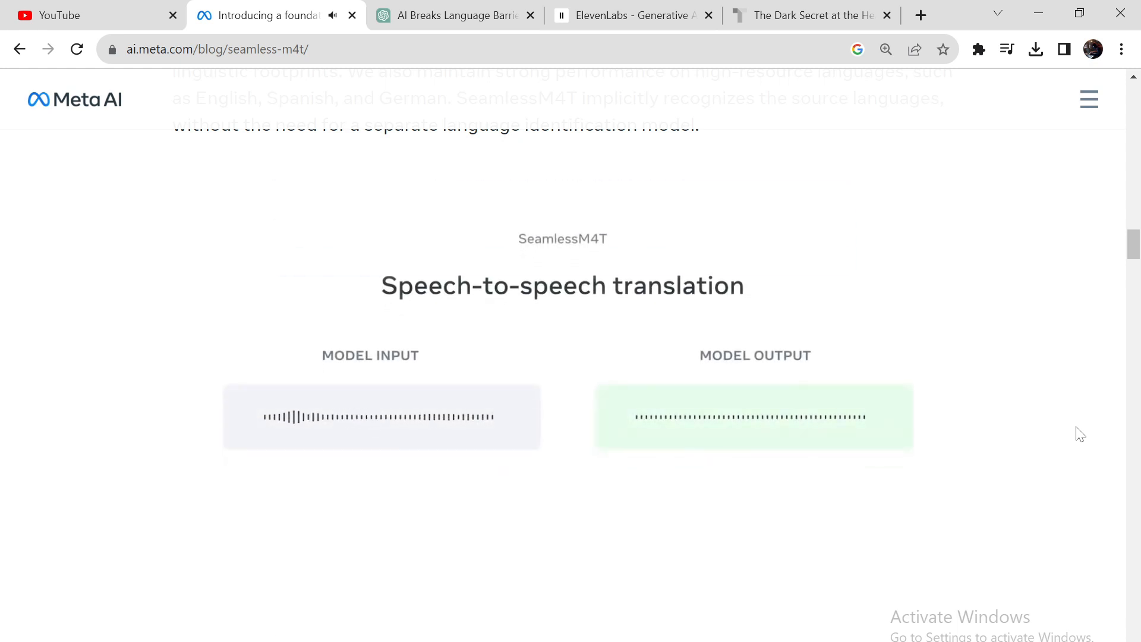